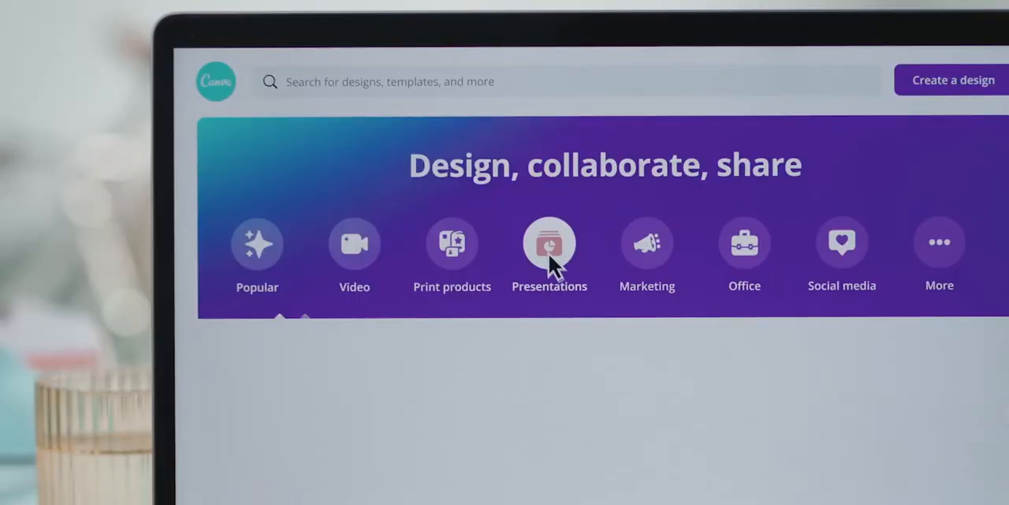
Open the wedding-planning website design and scroll past its hero banner to the recent projects section
click(549, 243)
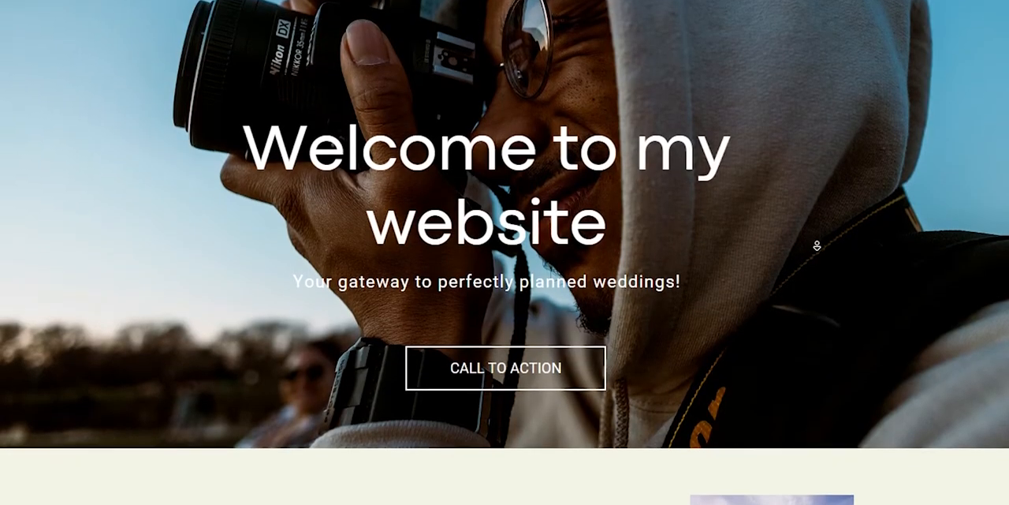
scroll(down, 3)
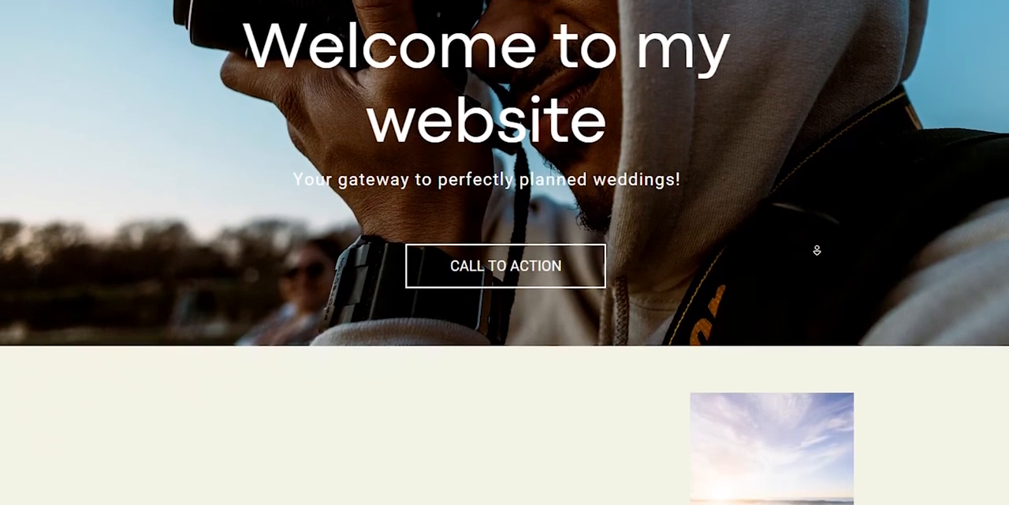
scroll(down, 3)
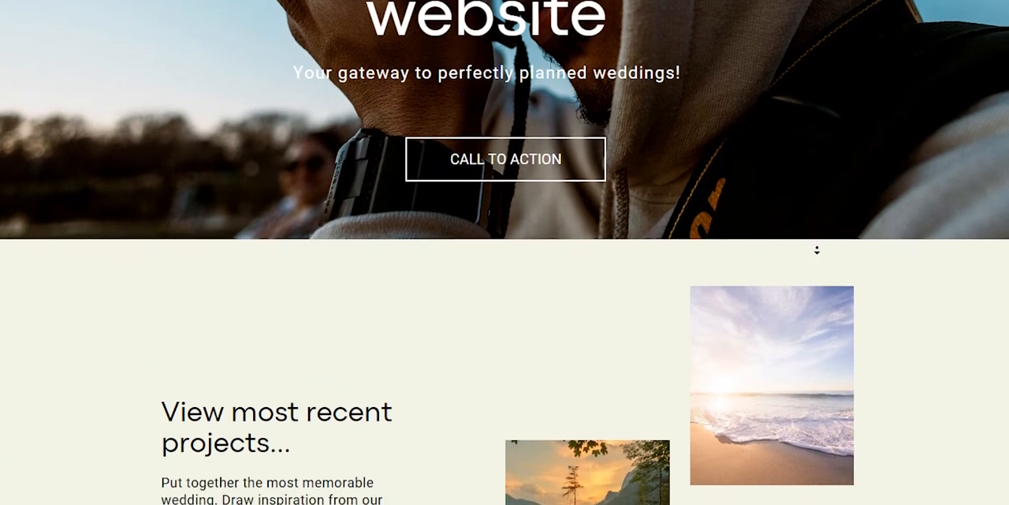
scroll(down, 3)
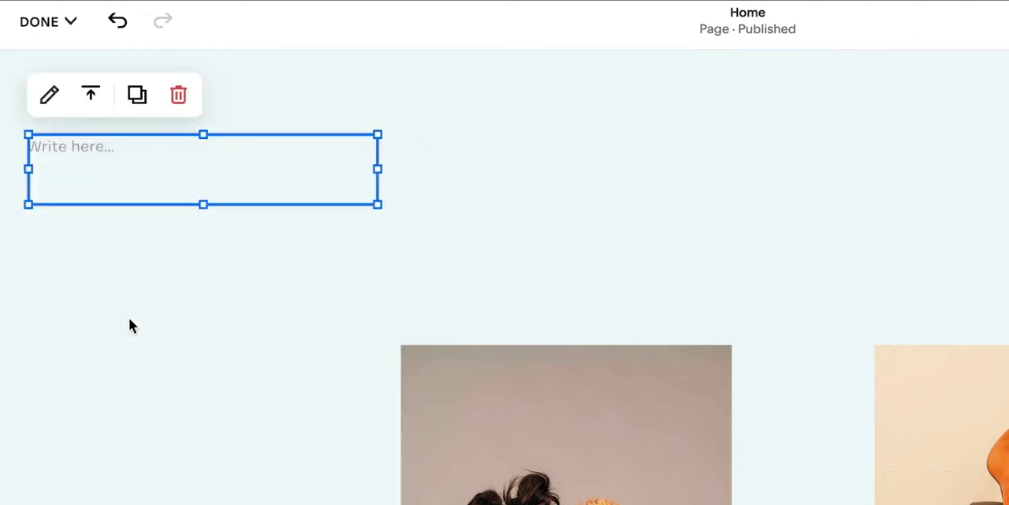
Enter the headline 'Slow fashion made in small' into the home page text block
text(Slow fashion made in small)
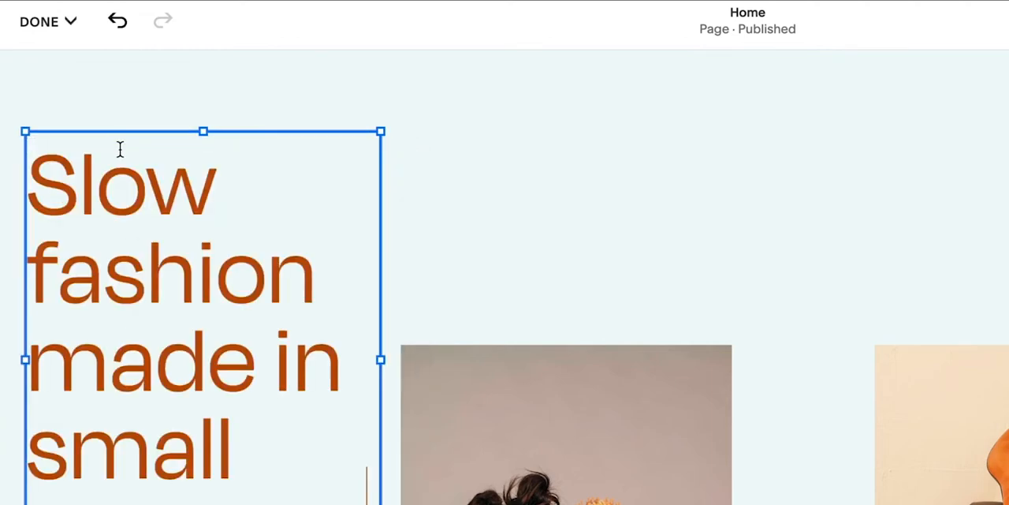
mouse_move(334, 391)
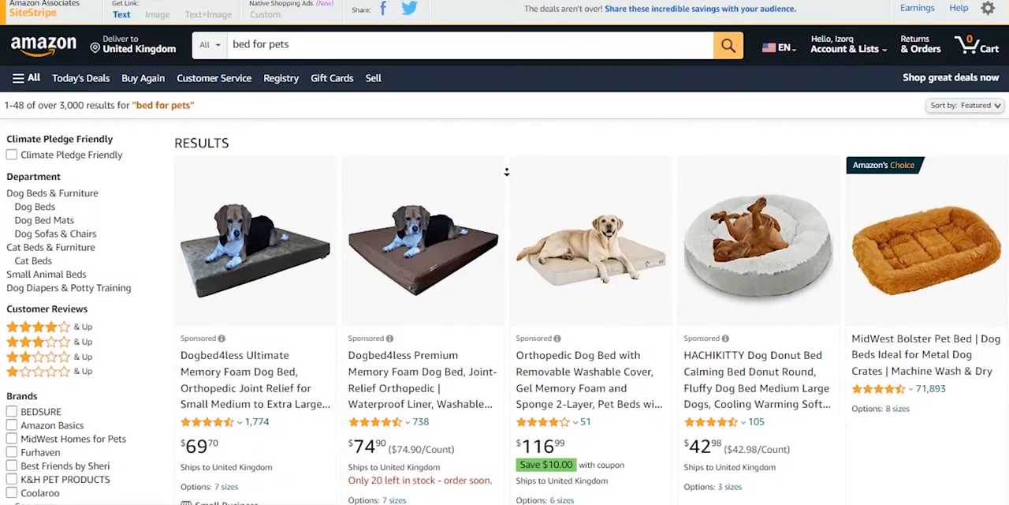
scroll(down, 3)
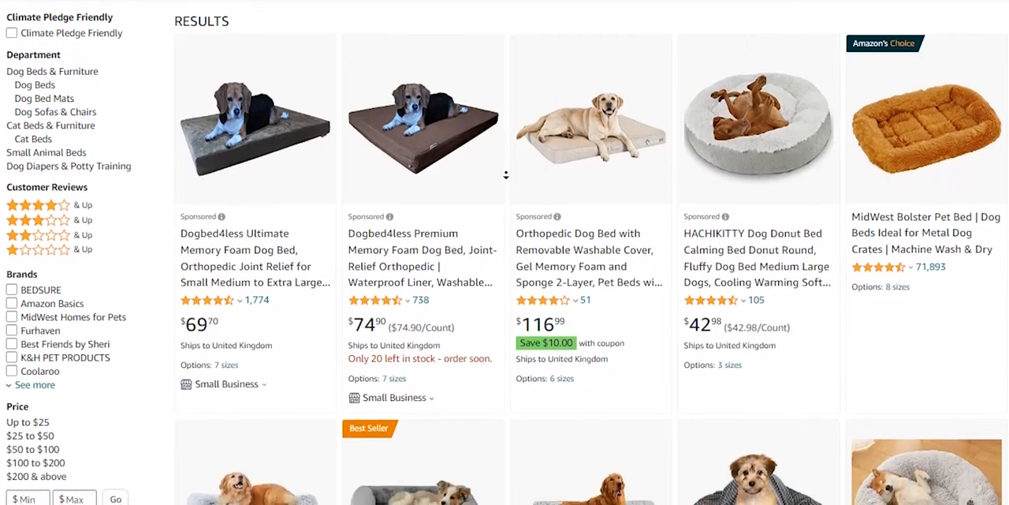
scroll(down, 3)
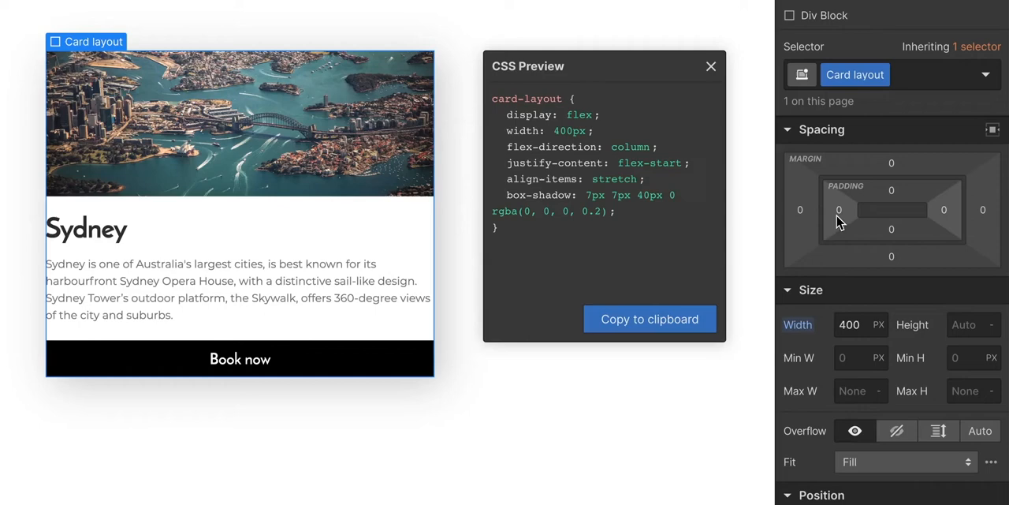
View the Card layout CSS preview and browse down Webflow's new website templates gallery
drag(839, 208, 839, 192)
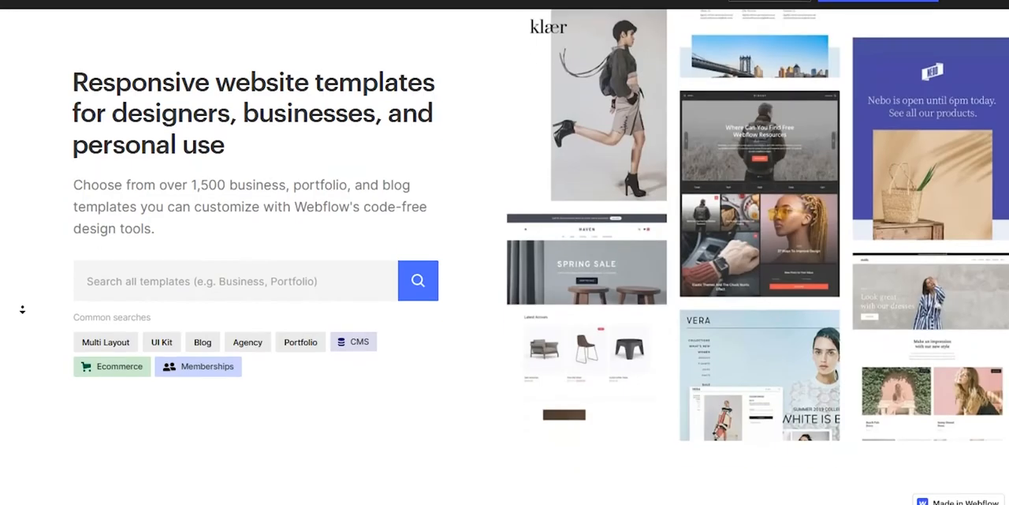
scroll(down, 3)
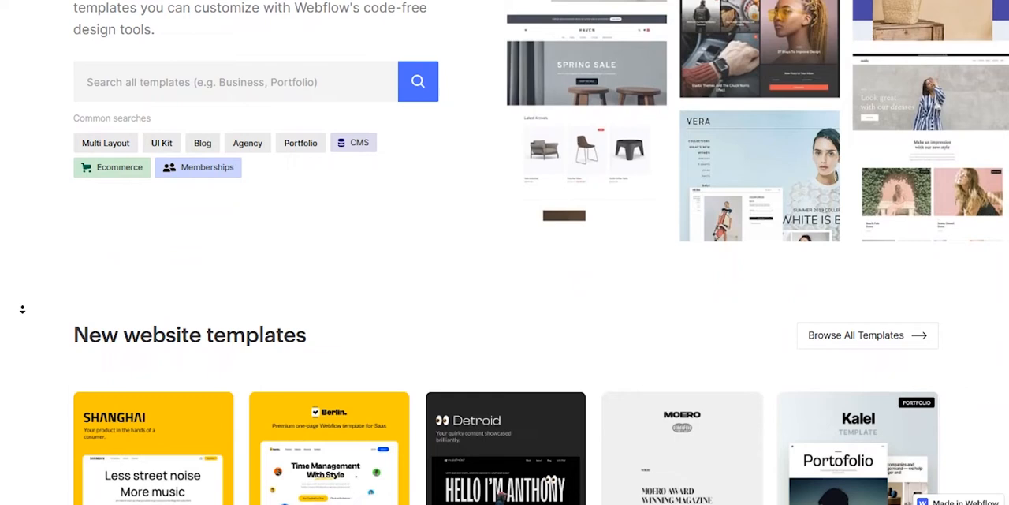
scroll(down, 3)
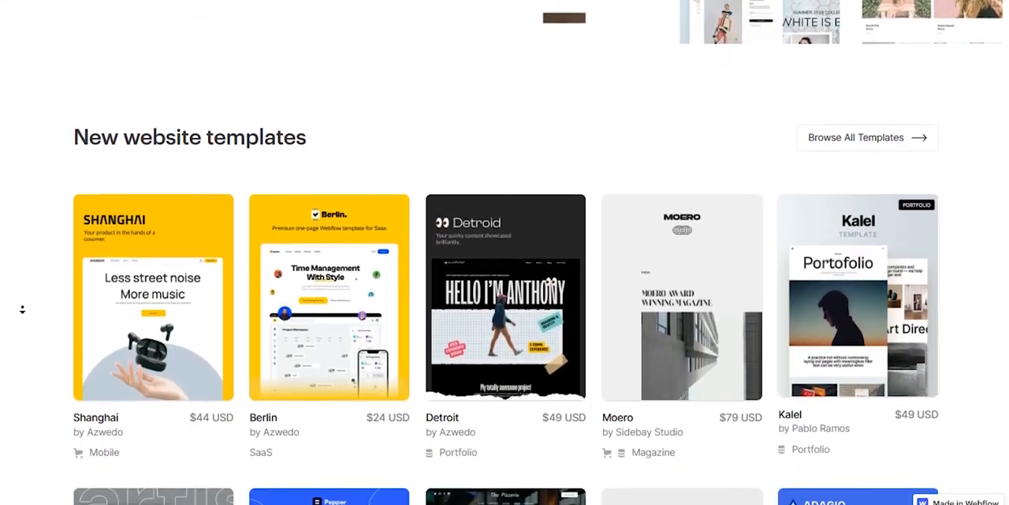
scroll(down, 3)
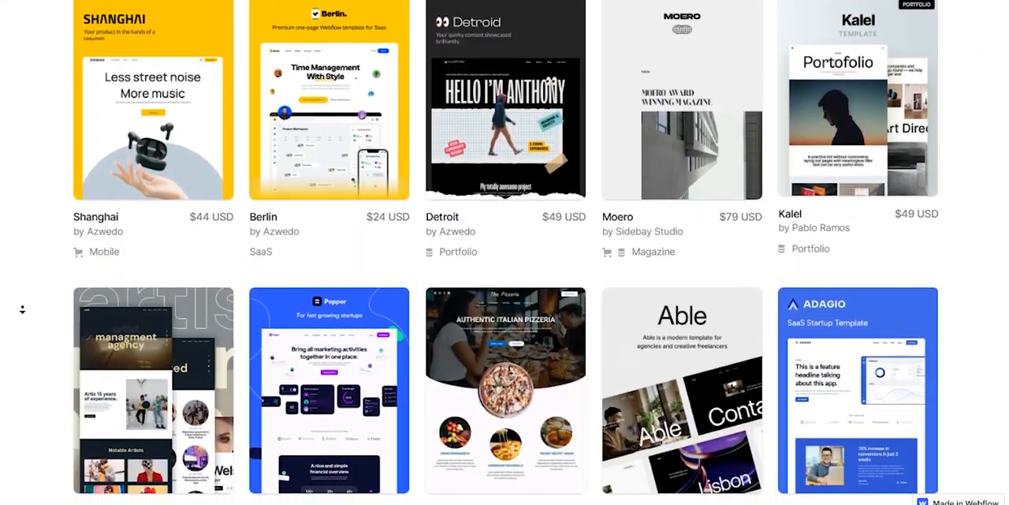
scroll(down, 3)
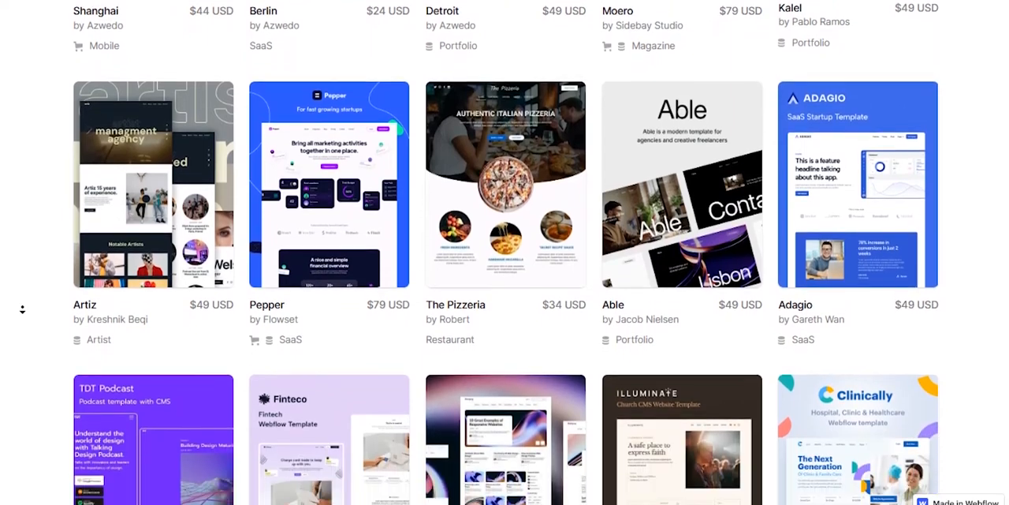
scroll(down, 3)
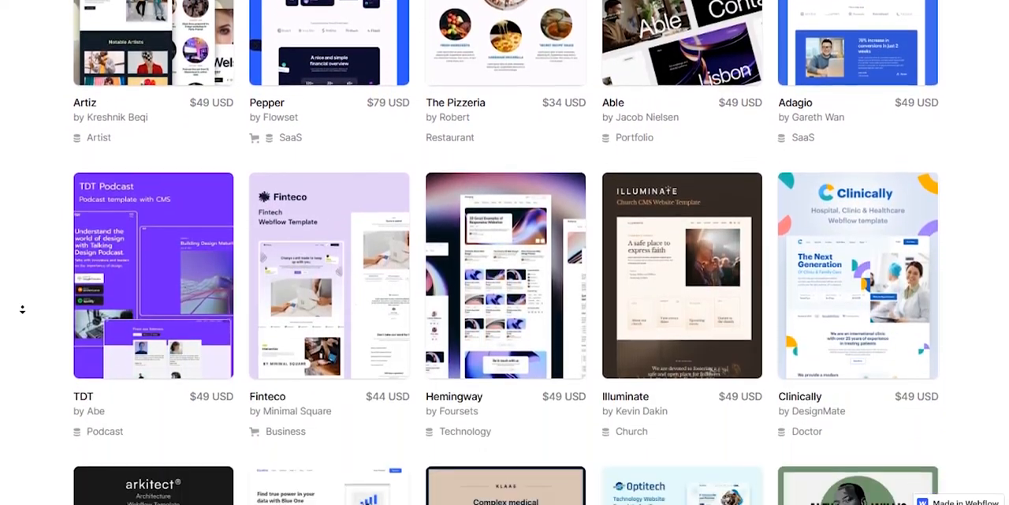
Continue through the templates and scroll the Webflow-built iPhone 11 Pro showcase page
scroll(down, 3)
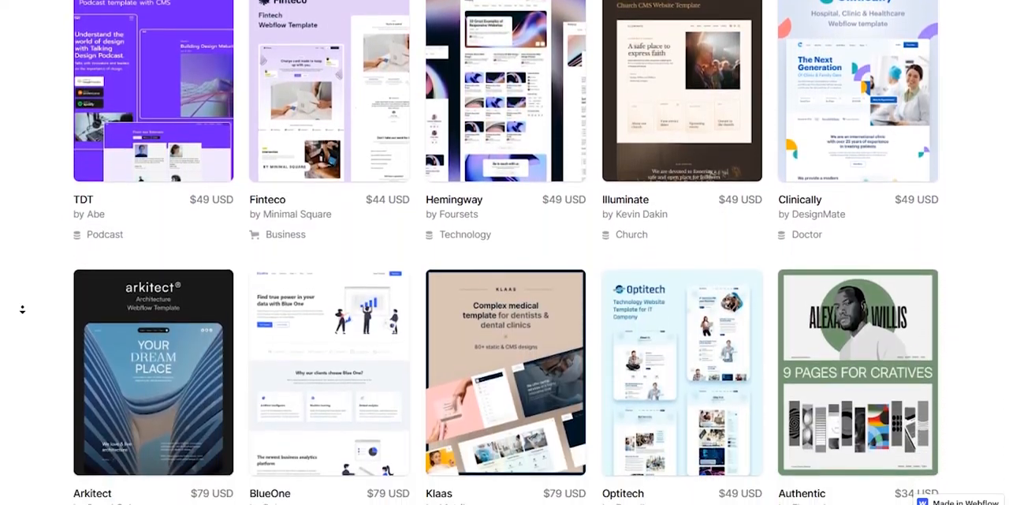
scroll(down, 3)
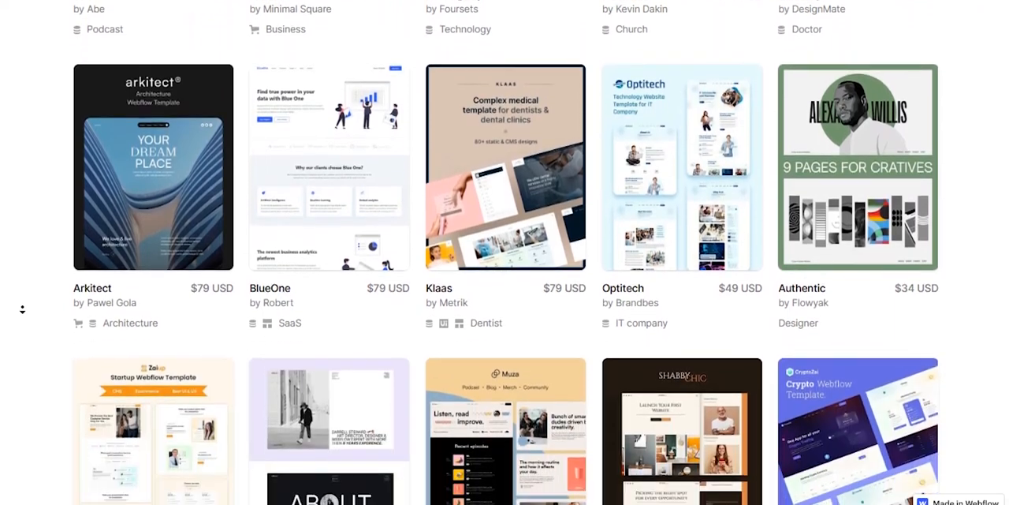
scroll(down, 3)
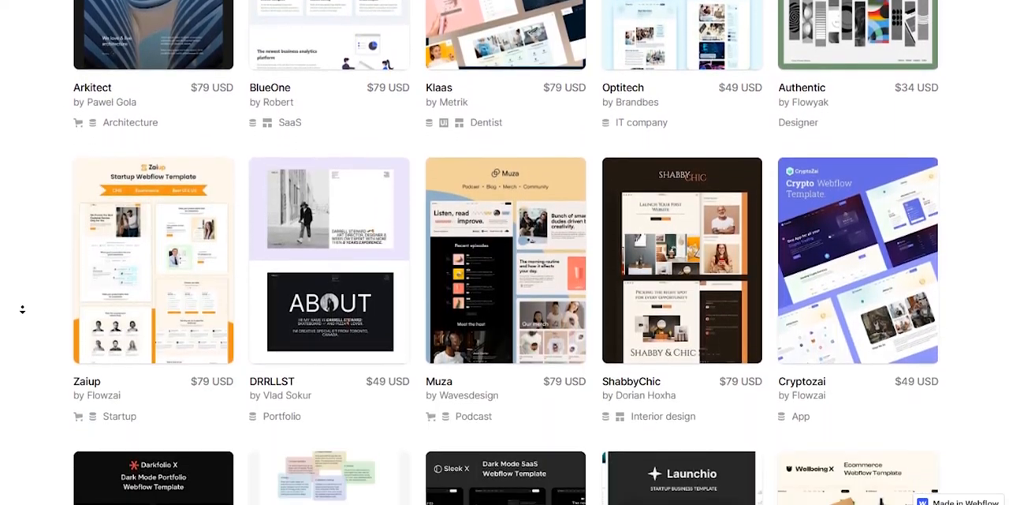
scroll(down, 3)
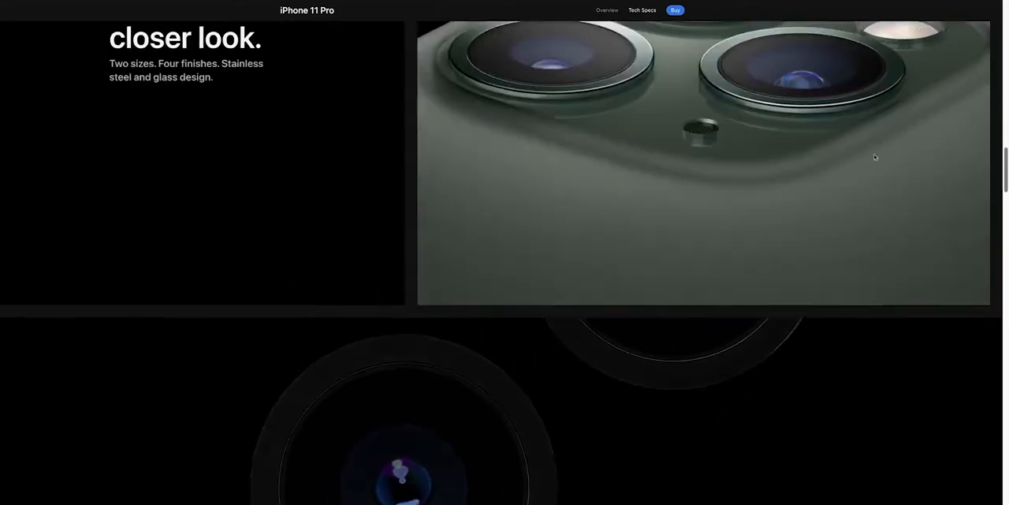
scroll(down, 3)
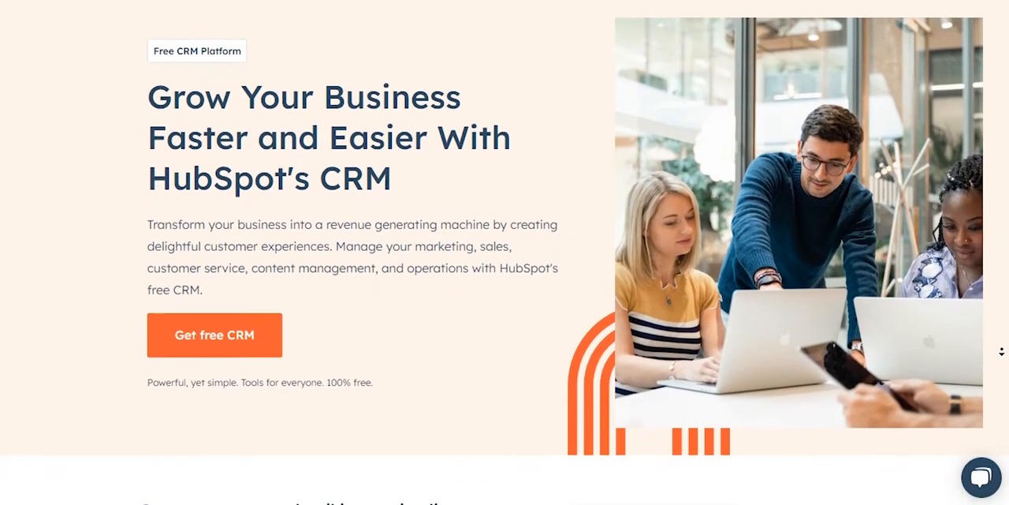
Scroll through the HubSpot CRM feature sections
scroll(down, 3)
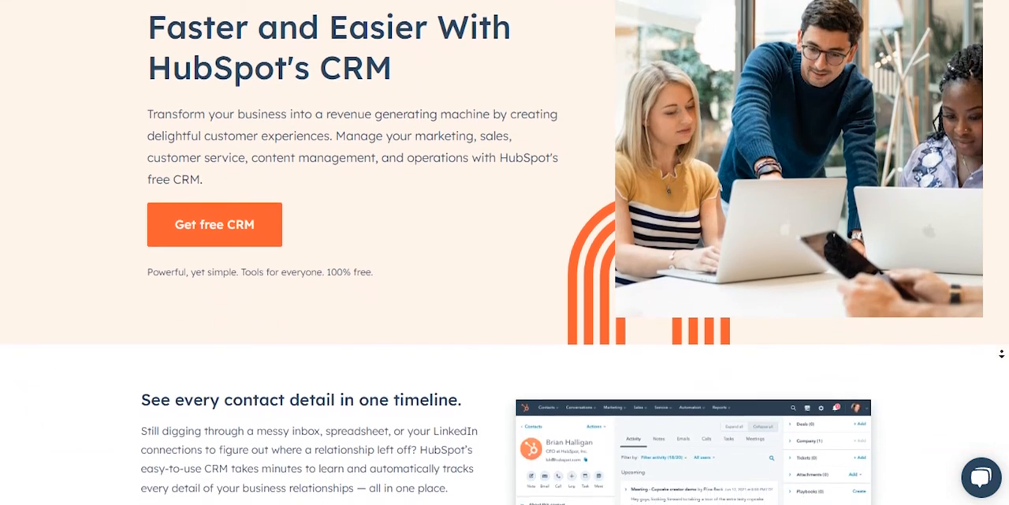
scroll(down, 3)
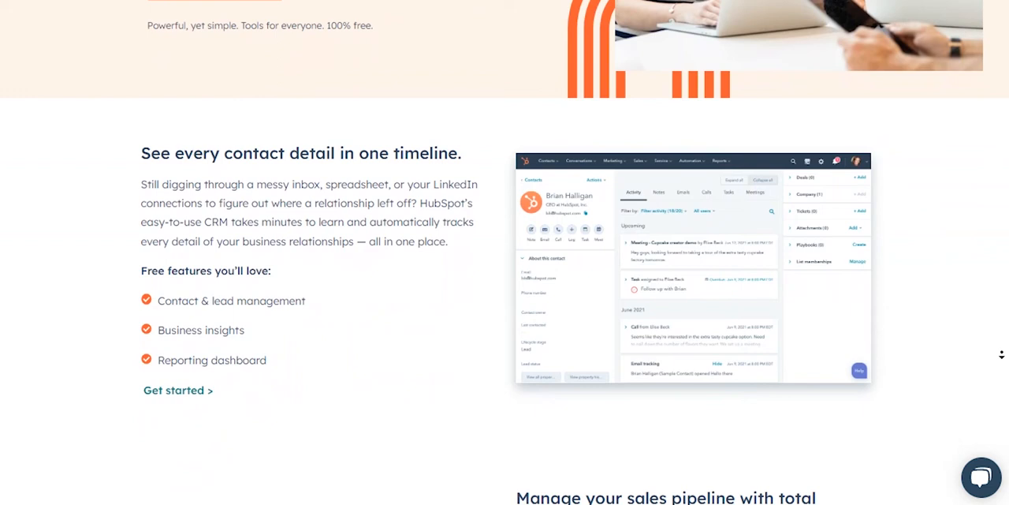
scroll(down, 3)
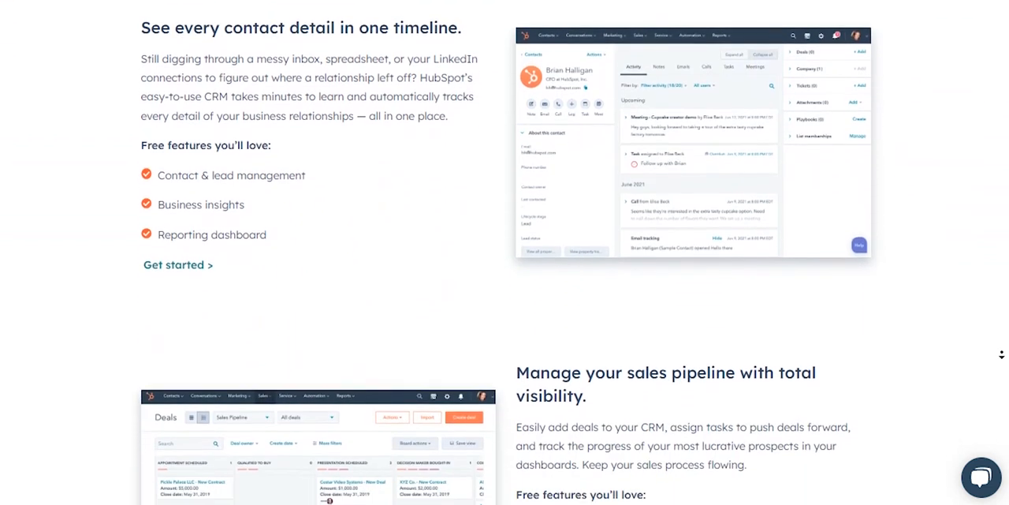
scroll(down, 3)
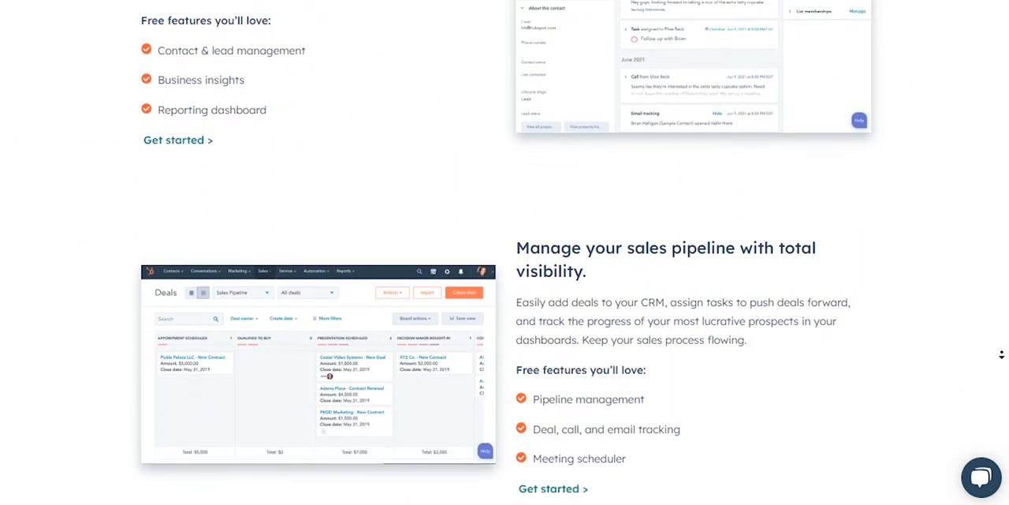
scroll(down, 3)
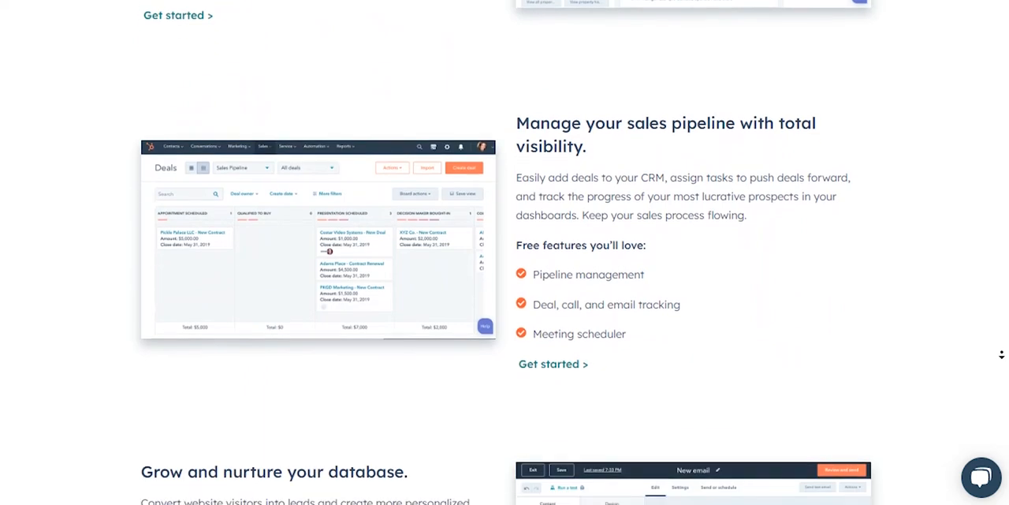
scroll(down, 3)
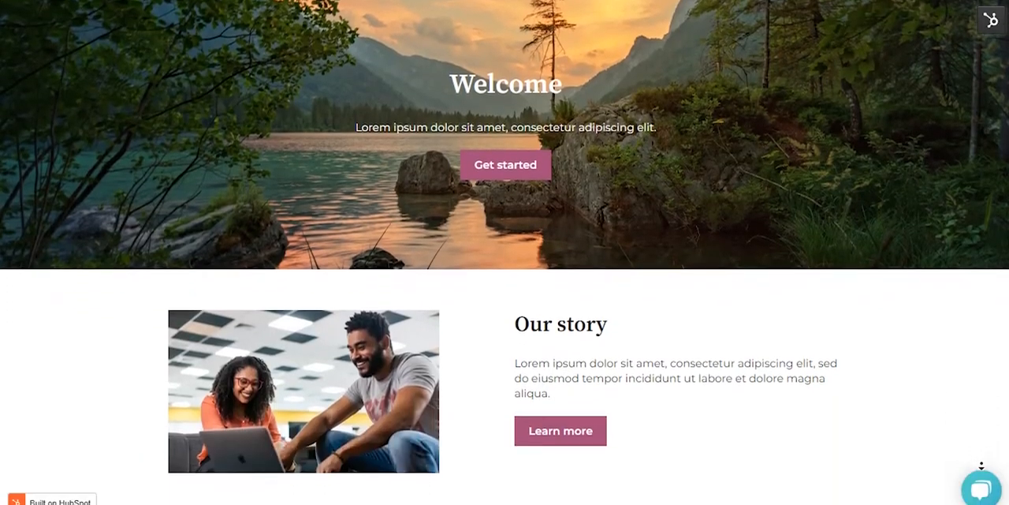
Scroll the HubSpot sample site from its Welcome banner down to latest posts and Contact us
scroll(down, 3)
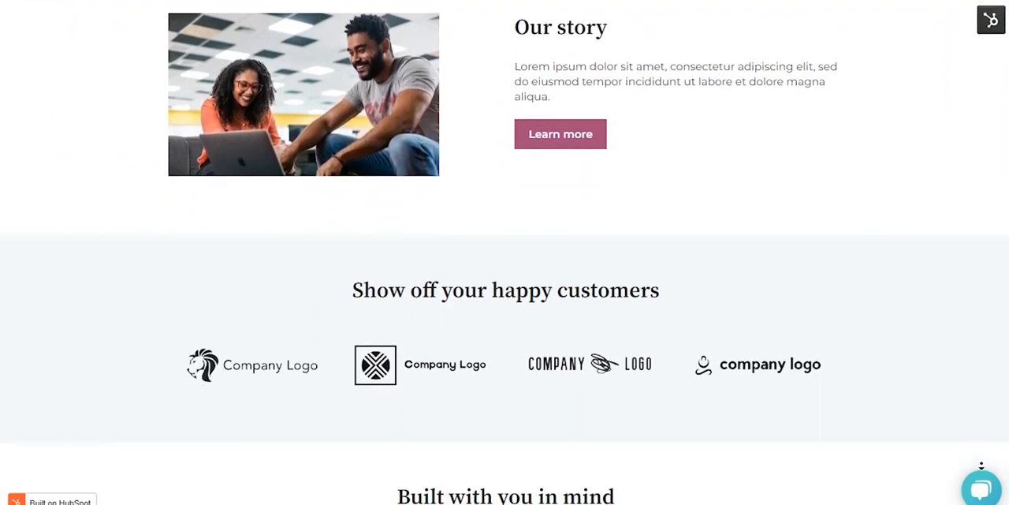
scroll(down, 3)
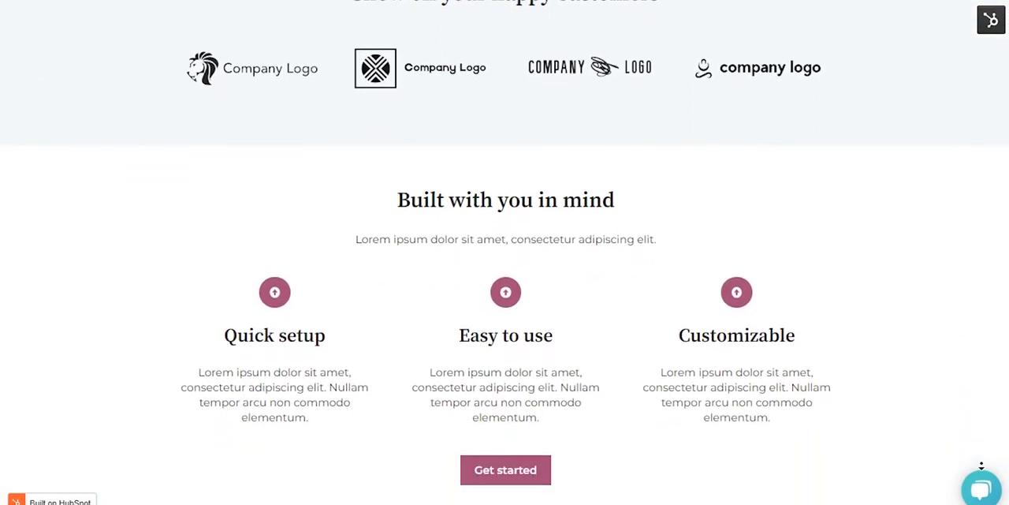
scroll(down, 3)
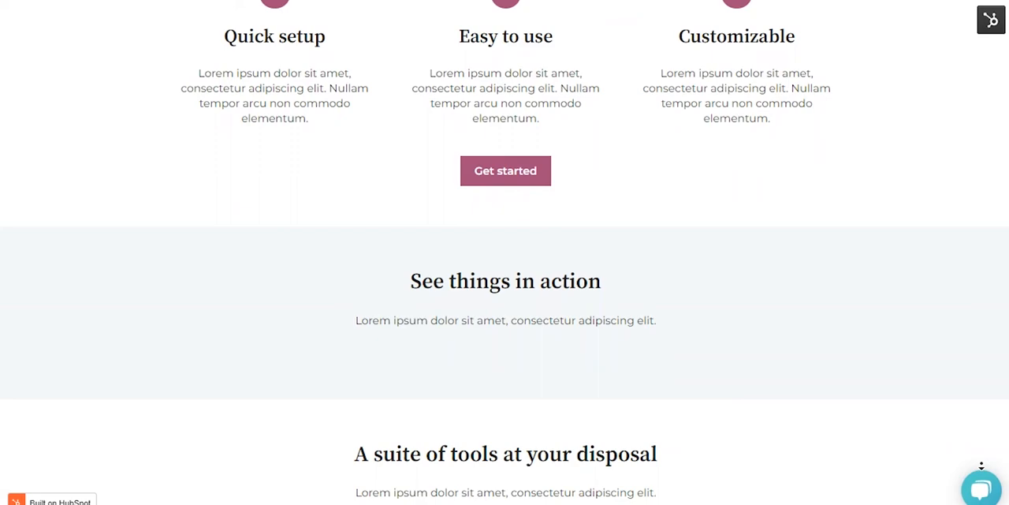
scroll(down, 3)
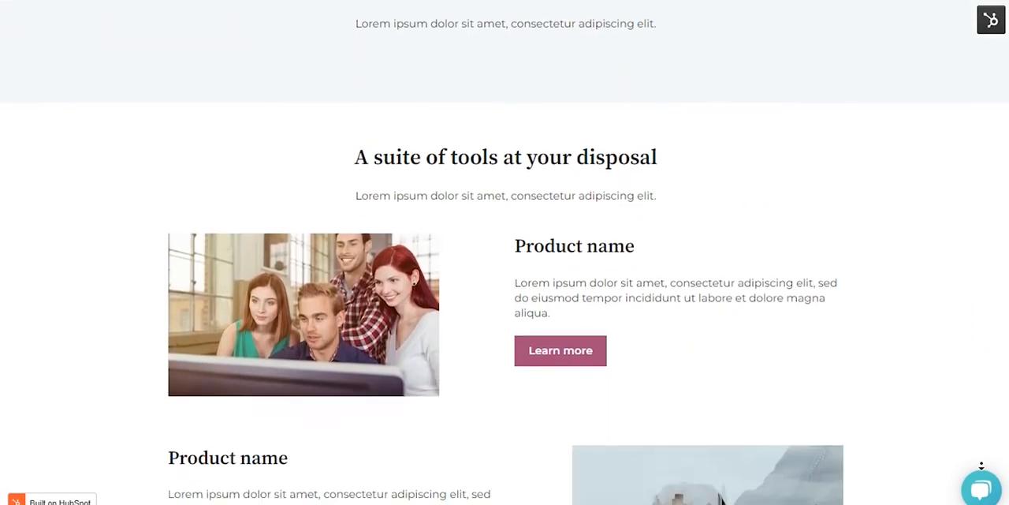
scroll(down, 3)
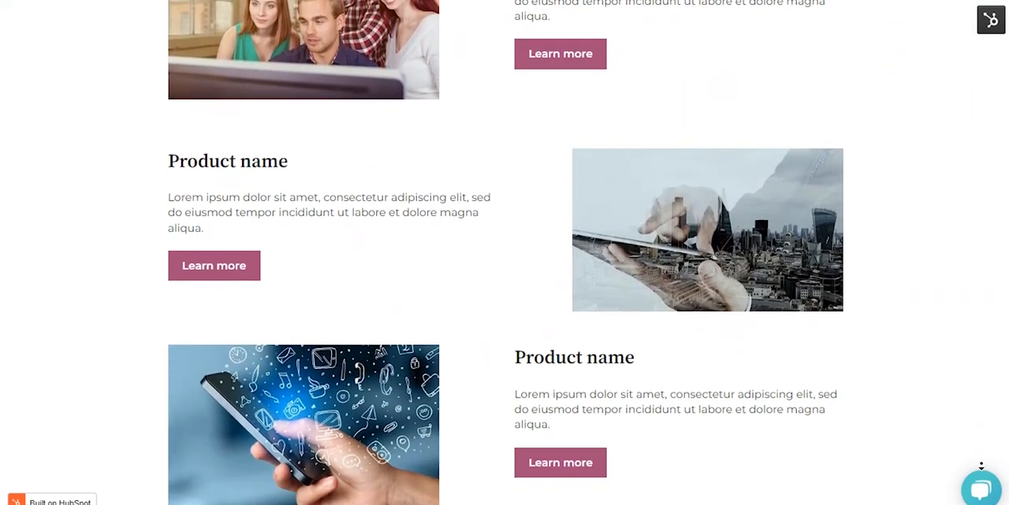
scroll(down, 3)
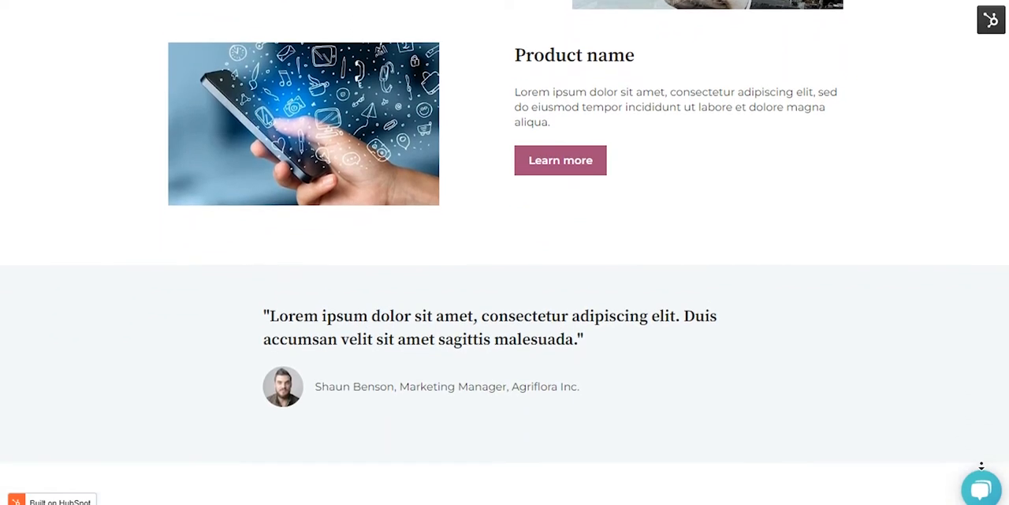
scroll(down, 3)
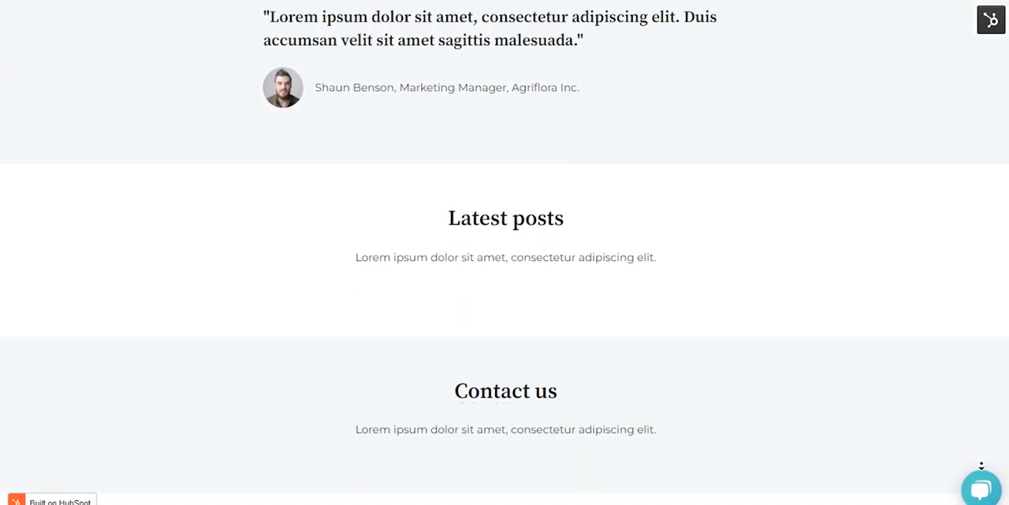
scroll(down, 3)
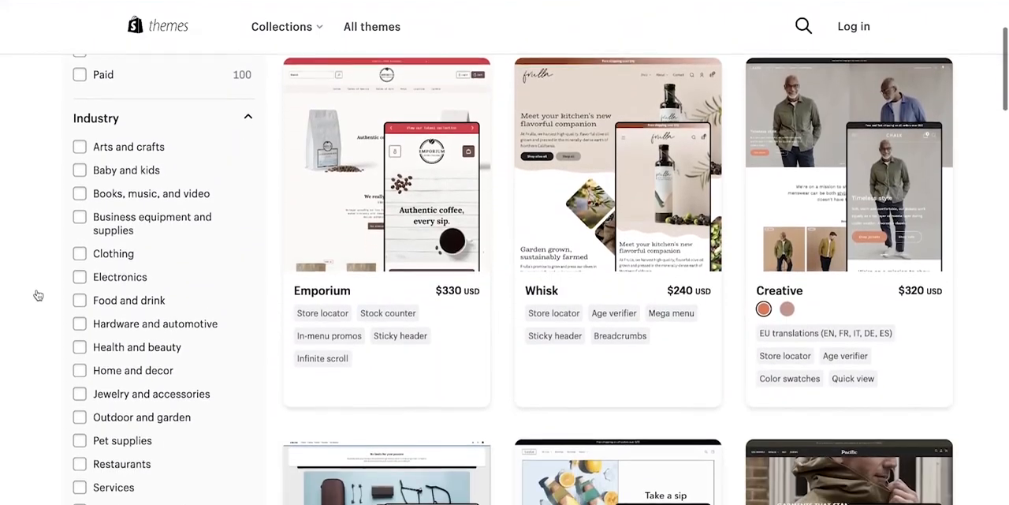
Browse the Shopify Themes catalog past the Industry filters to the Original Sunglasses storefront preview
scroll(down, 3)
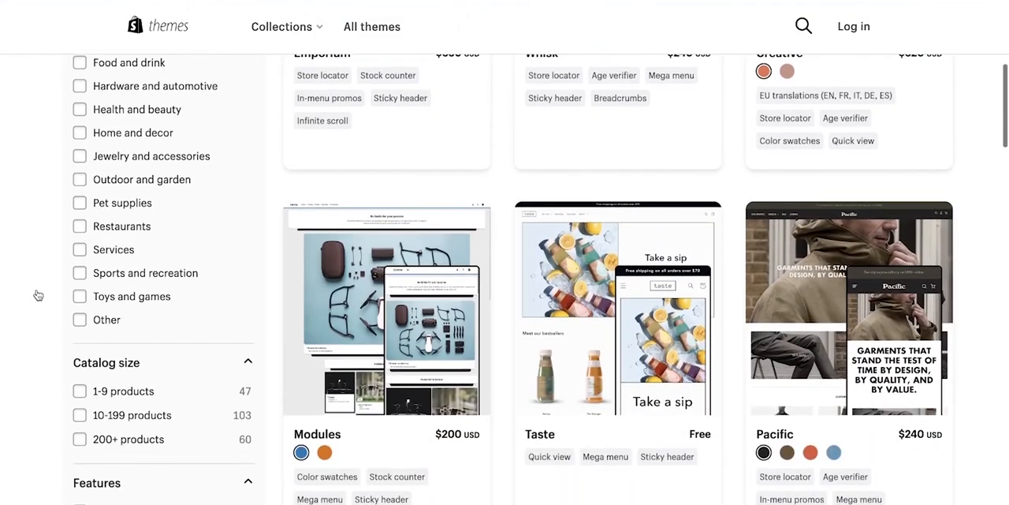
scroll(down, 3)
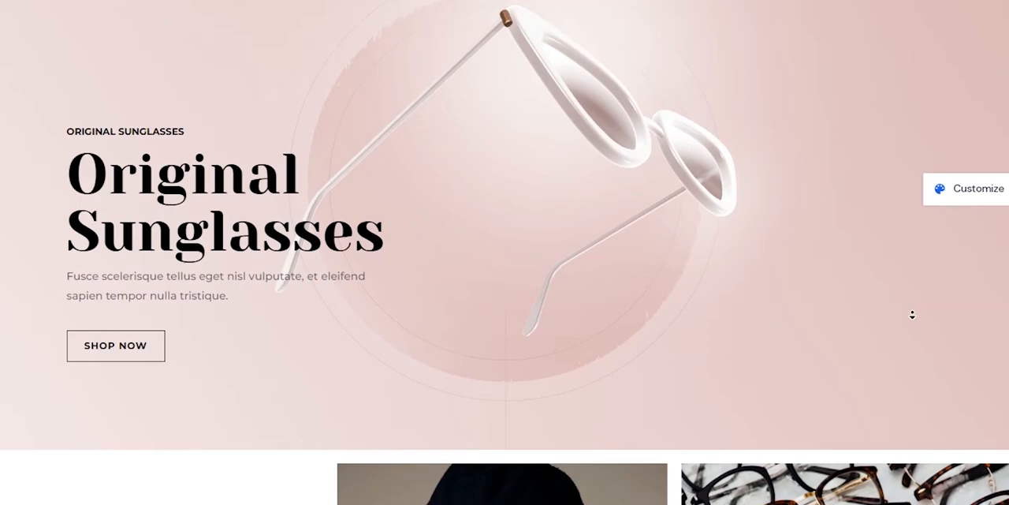
scroll(down, 3)
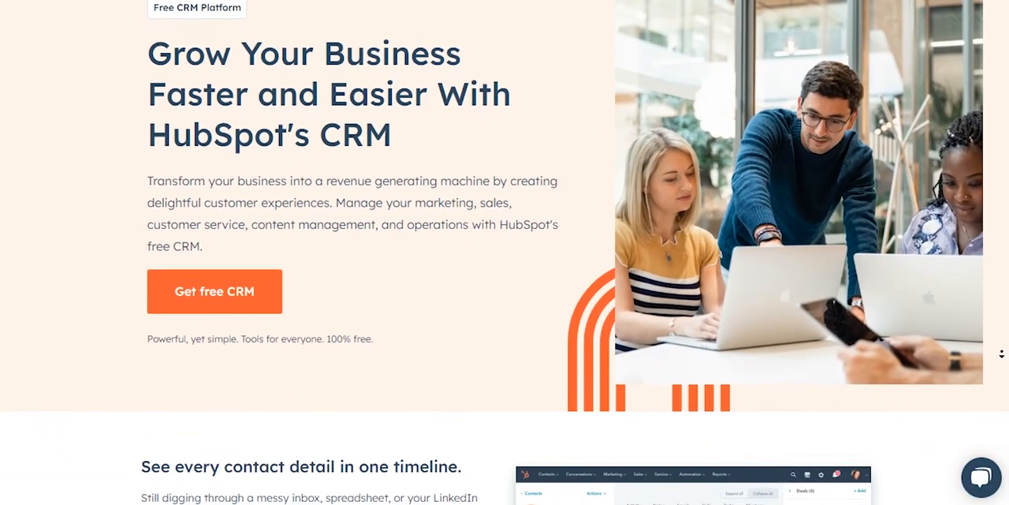
Scroll HubSpot's free CRM landing page down to the contact timeline feature
scroll(down, 3)
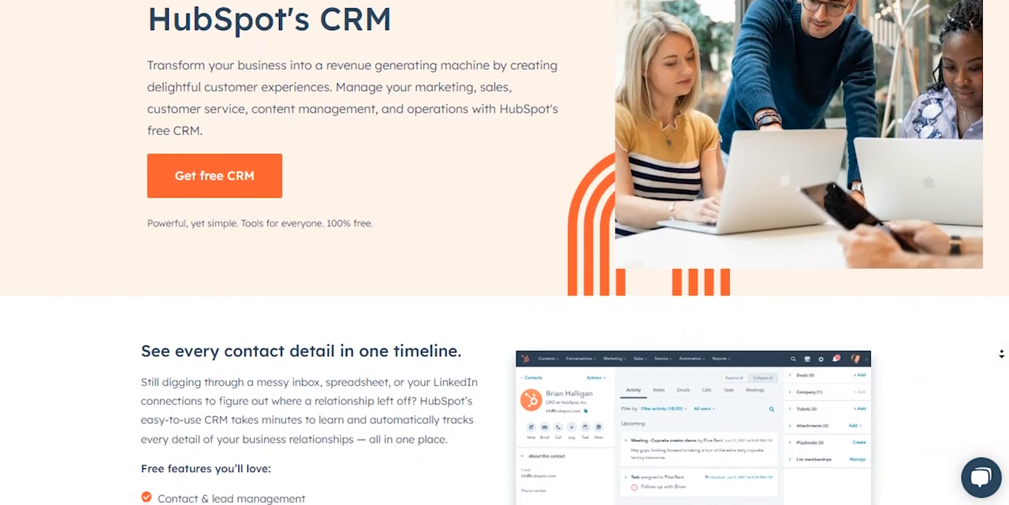
scroll(down, 3)
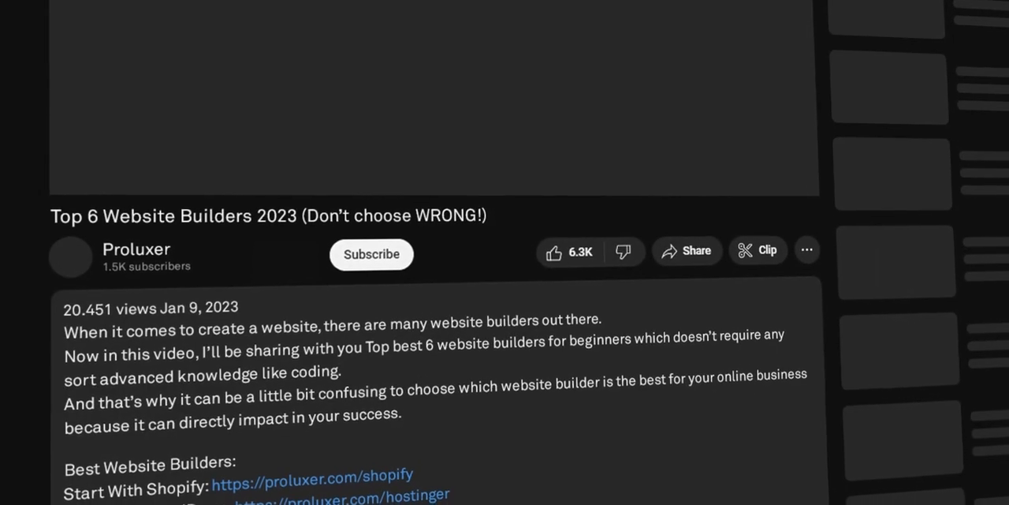
Scroll the video description to the Best Website Builders link list, Shopify through HubSpot
scroll(down, 3)
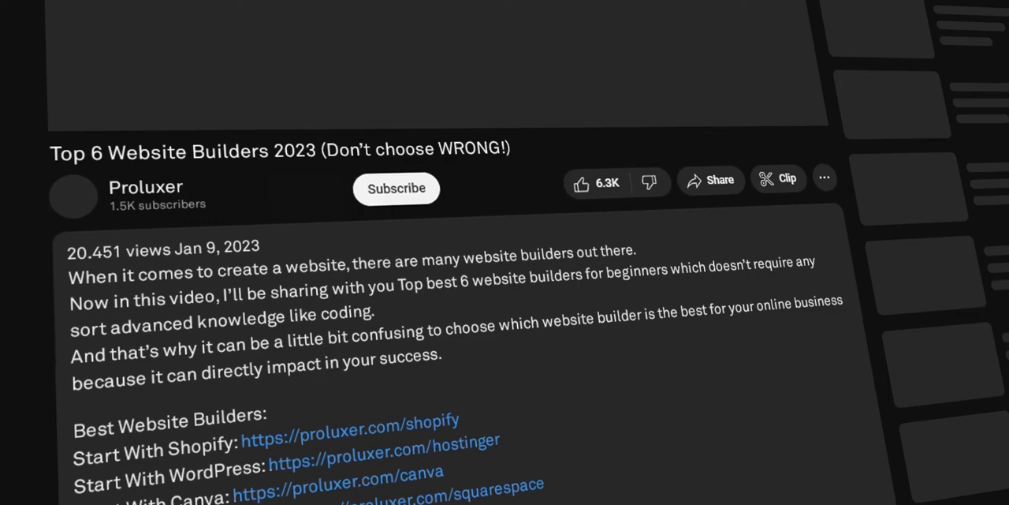
scroll(down, 3)
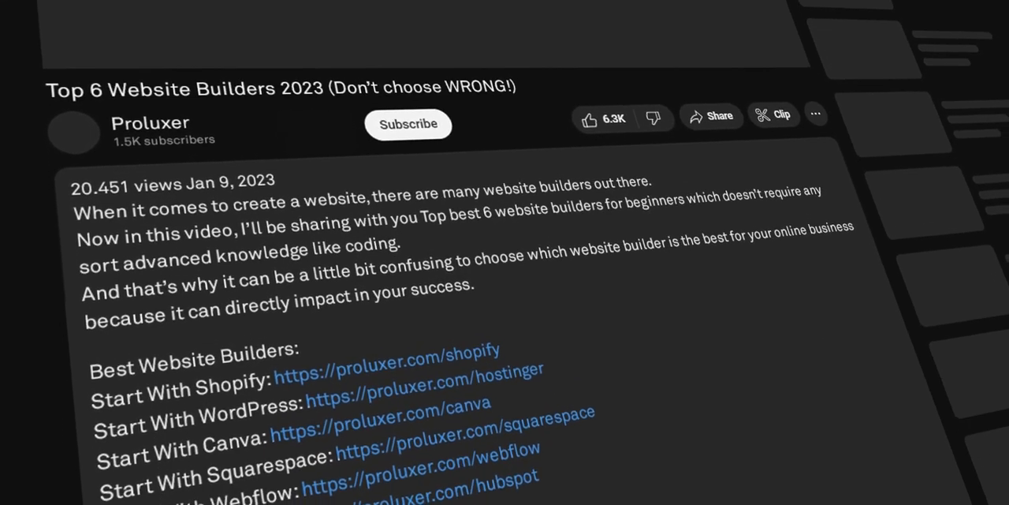